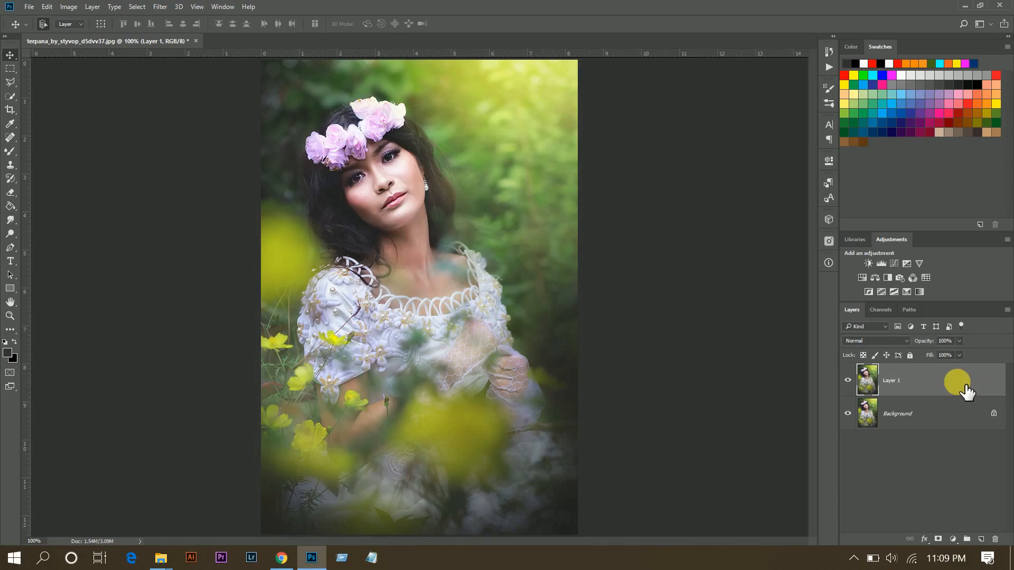
Step: Switch the image mode to Lab Color, choosing Don't Flatten to keep layers
{"action": "left_click", "coordinate": [68, 7]}
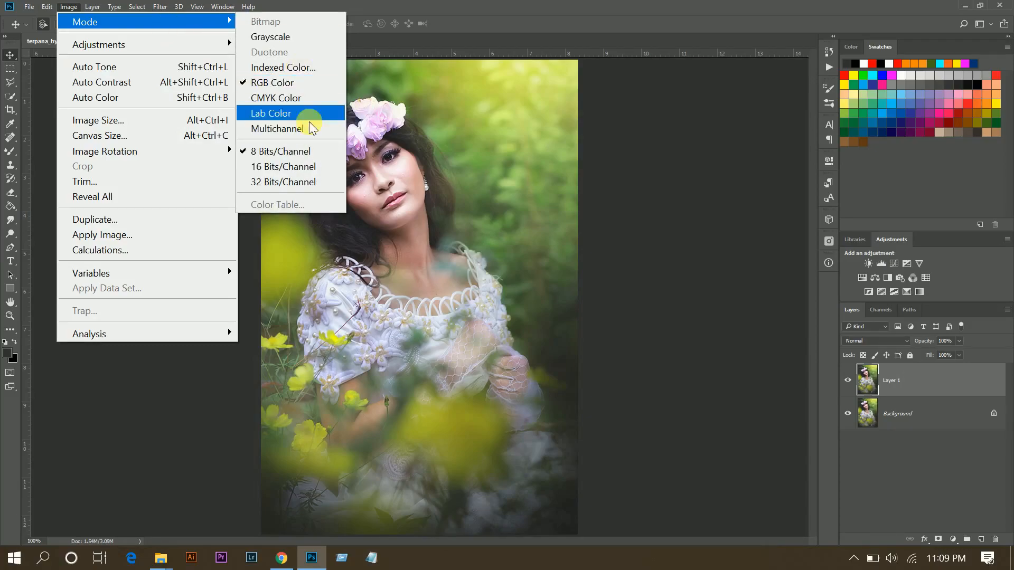
{"action": "left_click", "coordinate": [270, 113]}
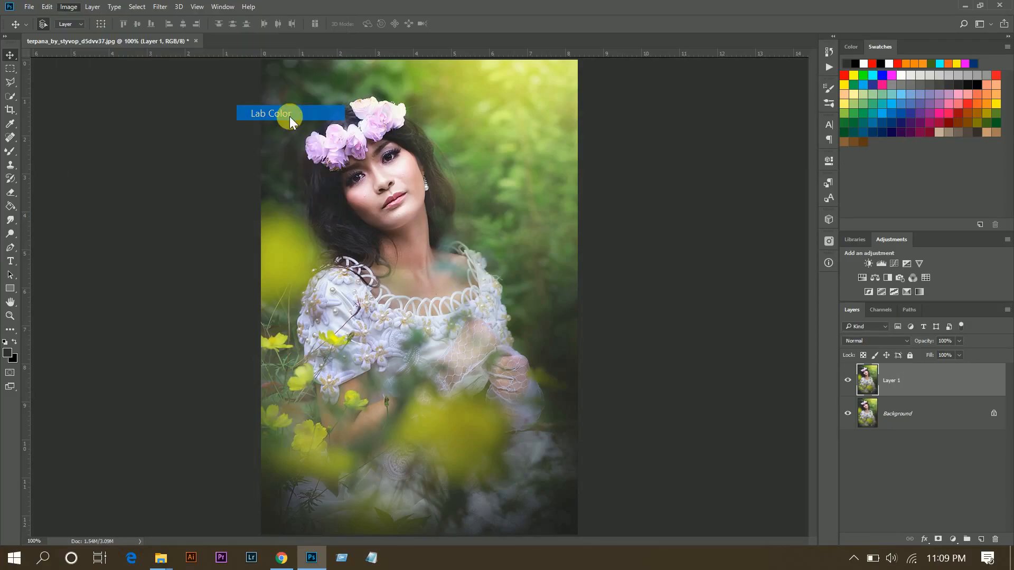
{"action": "left_click", "coordinate": [271, 113]}
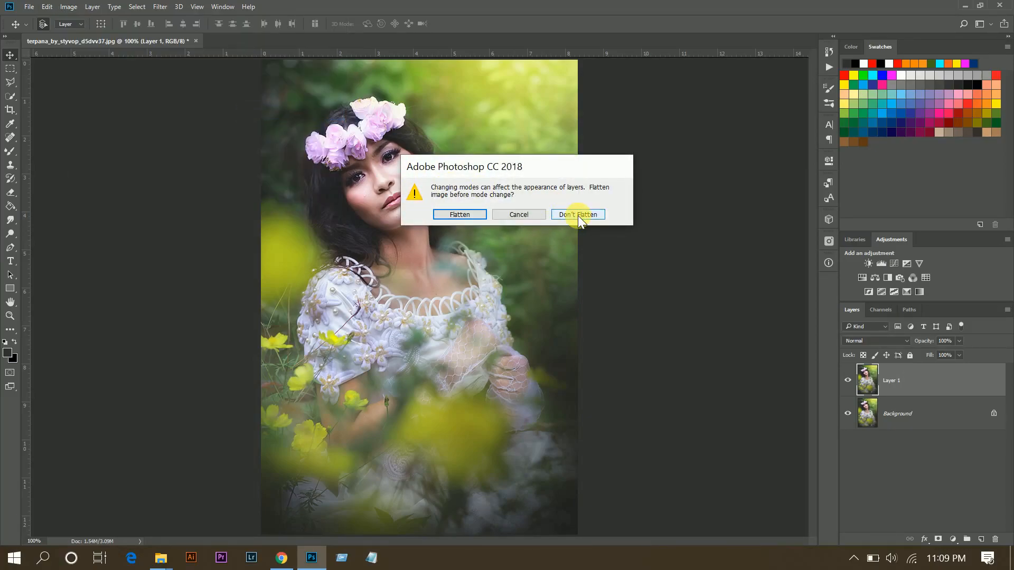
{"action": "left_click", "coordinate": [577, 214]}
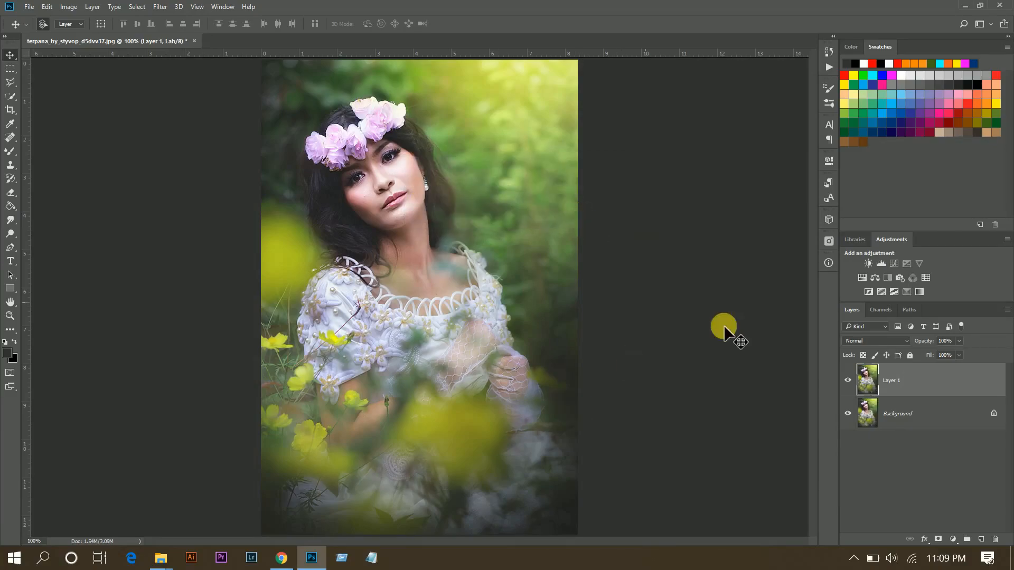
{"action": "mouse_move", "coordinate": [883, 314]}
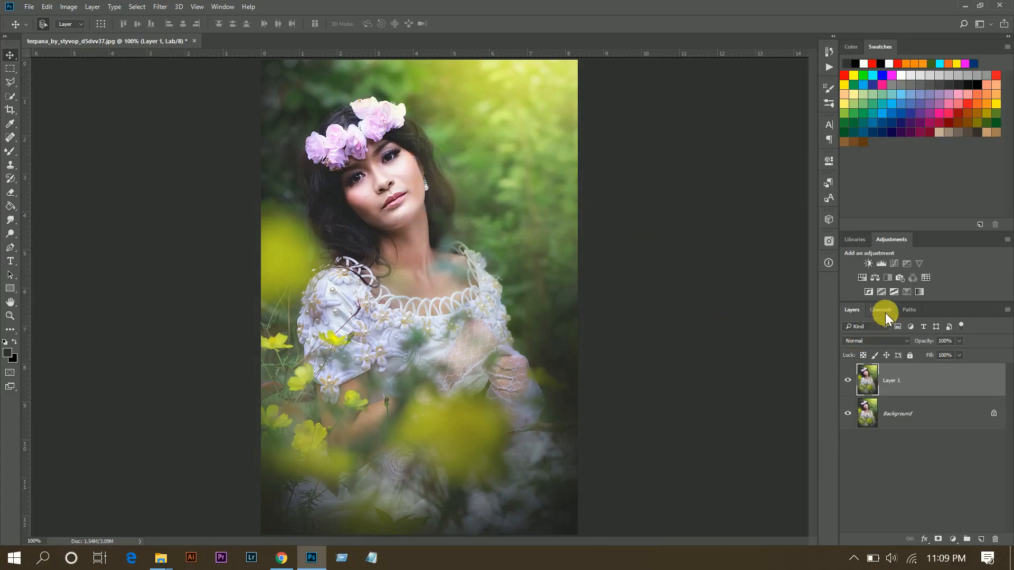
Step: Isolate the a channel in the Channels panel, select all and copy it
{"action": "left_click", "coordinate": [881, 310]}
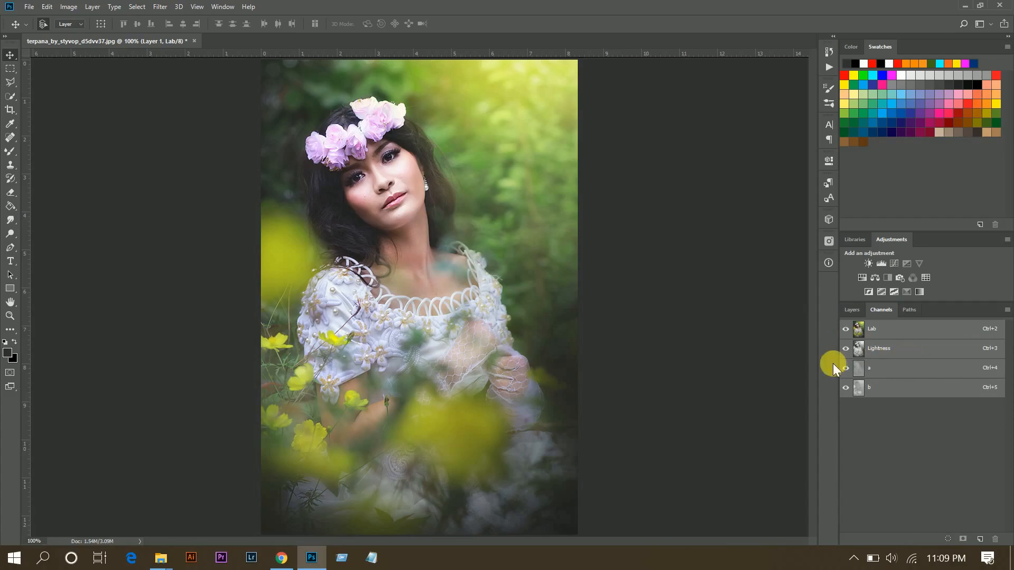
{"action": "left_click", "coordinate": [870, 368]}
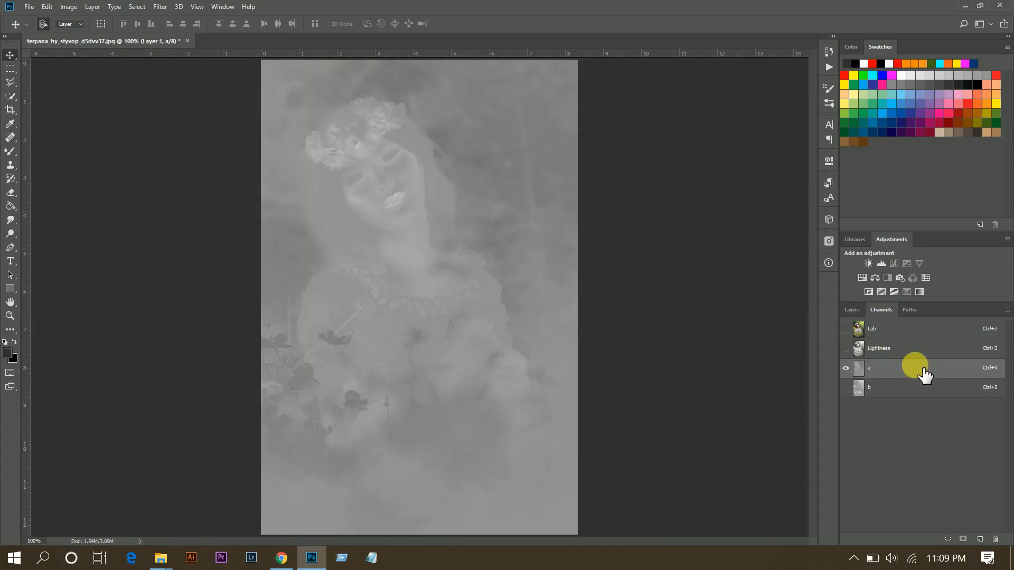
{"action": "mouse_move", "coordinate": [454, 306]}
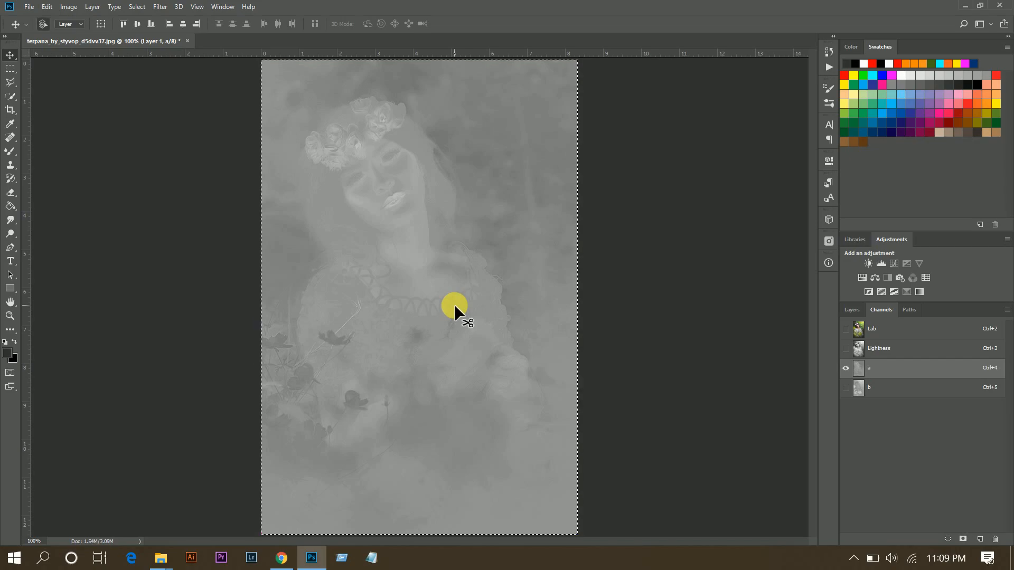
{"action": "mouse_move", "coordinate": [533, 363]}
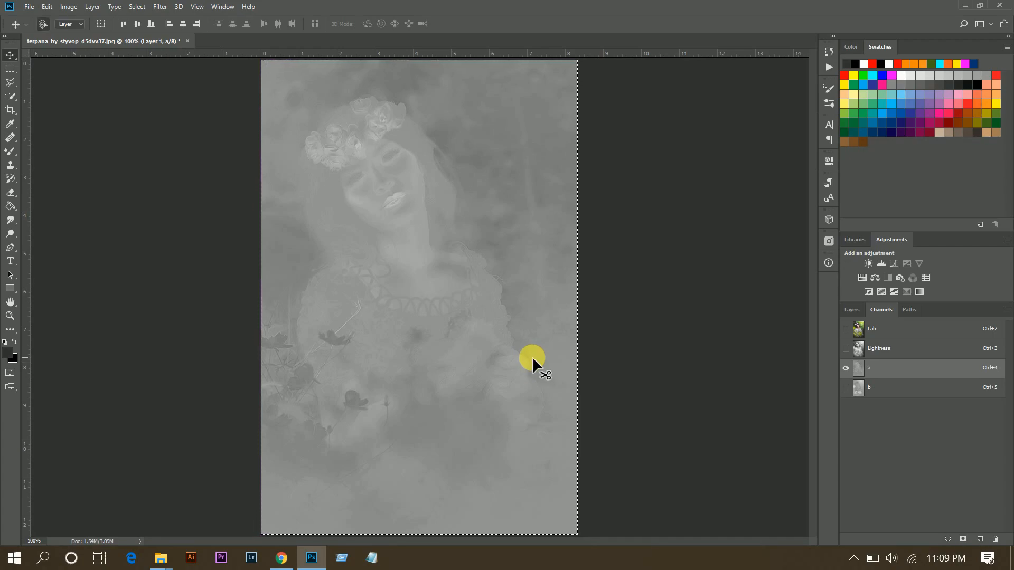
{"action": "mouse_move", "coordinate": [631, 323]}
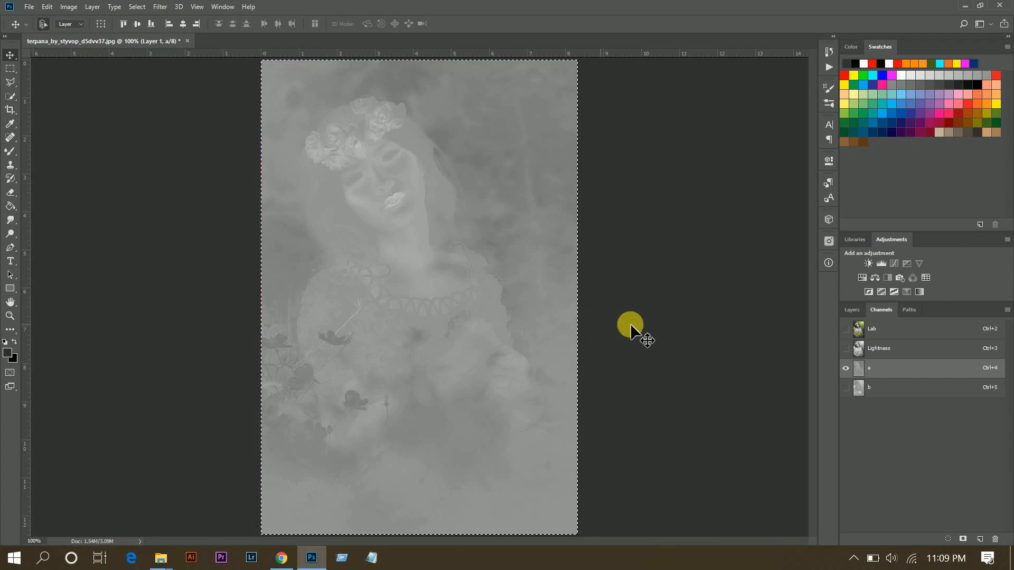
{"action": "mouse_move", "coordinate": [104, 27]}
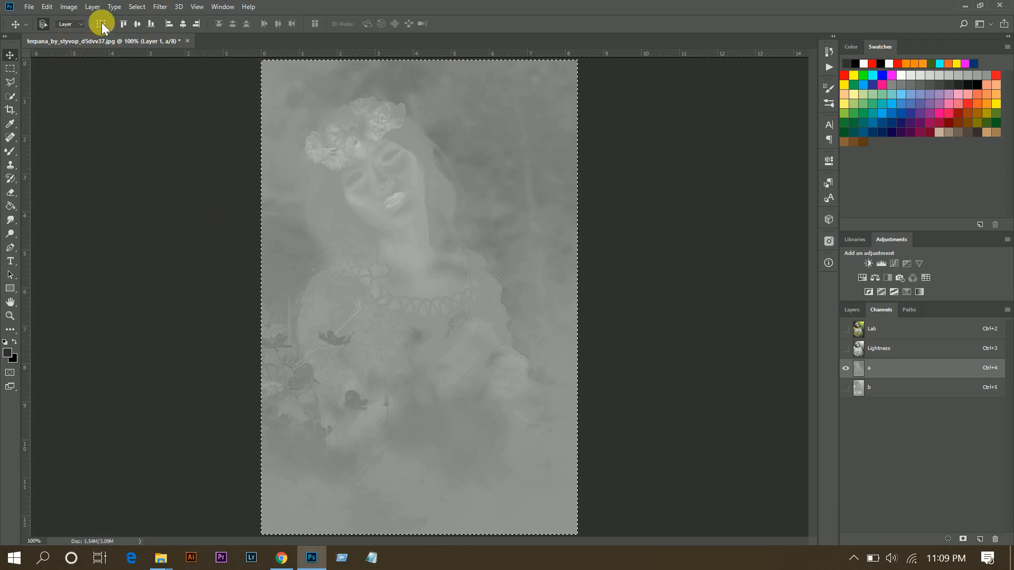
{"action": "left_click", "coordinate": [136, 6]}
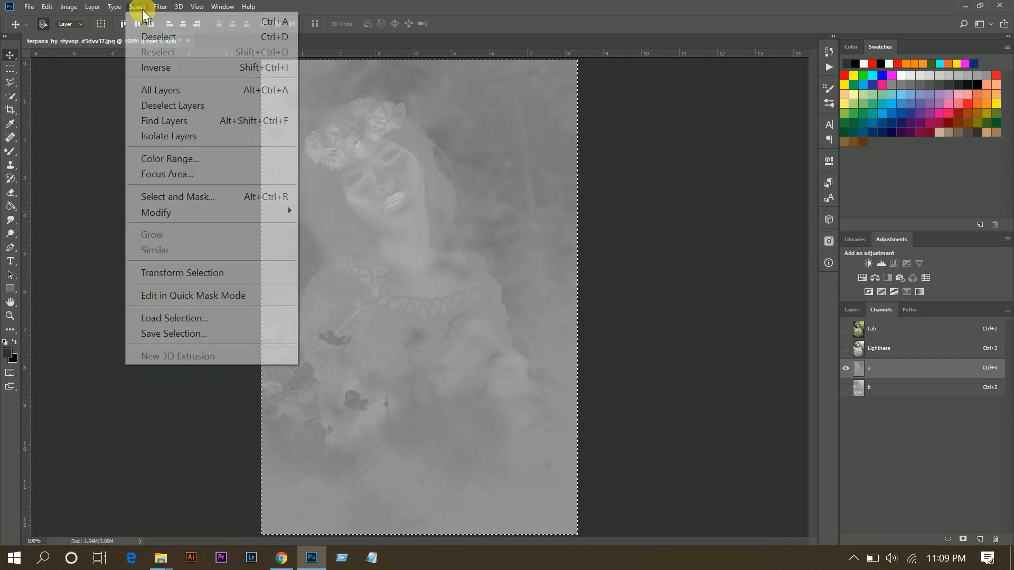
{"action": "mouse_move", "coordinate": [147, 21]}
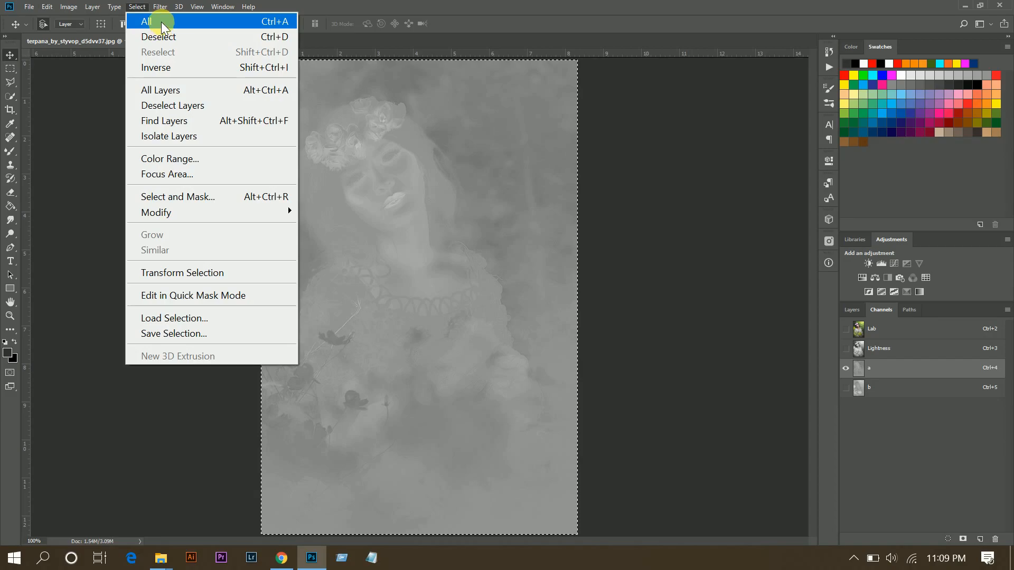
{"action": "left_click", "coordinate": [46, 6]}
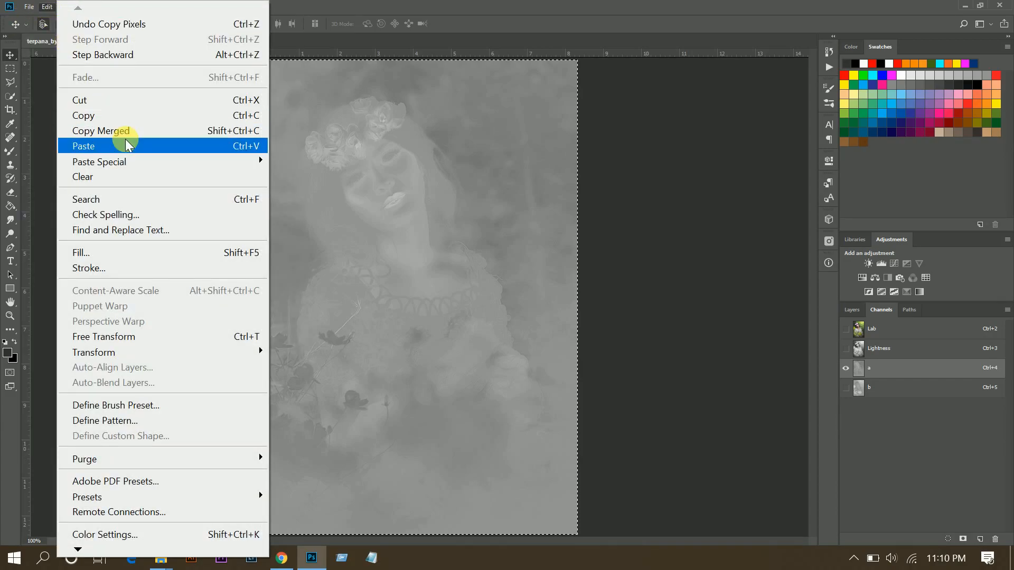
{"action": "mouse_move", "coordinate": [110, 115]}
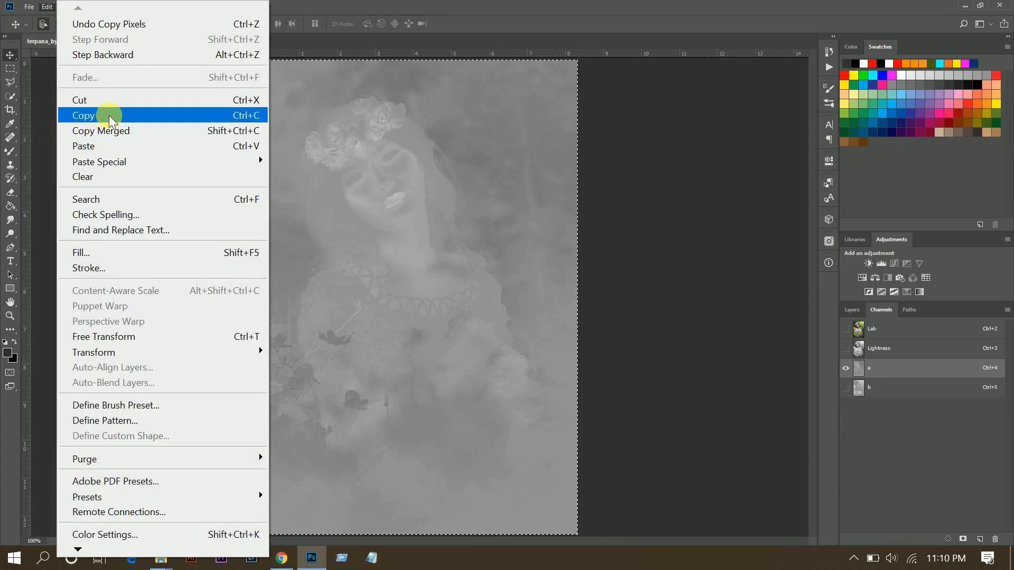
{"action": "mouse_move", "coordinate": [459, 7]}
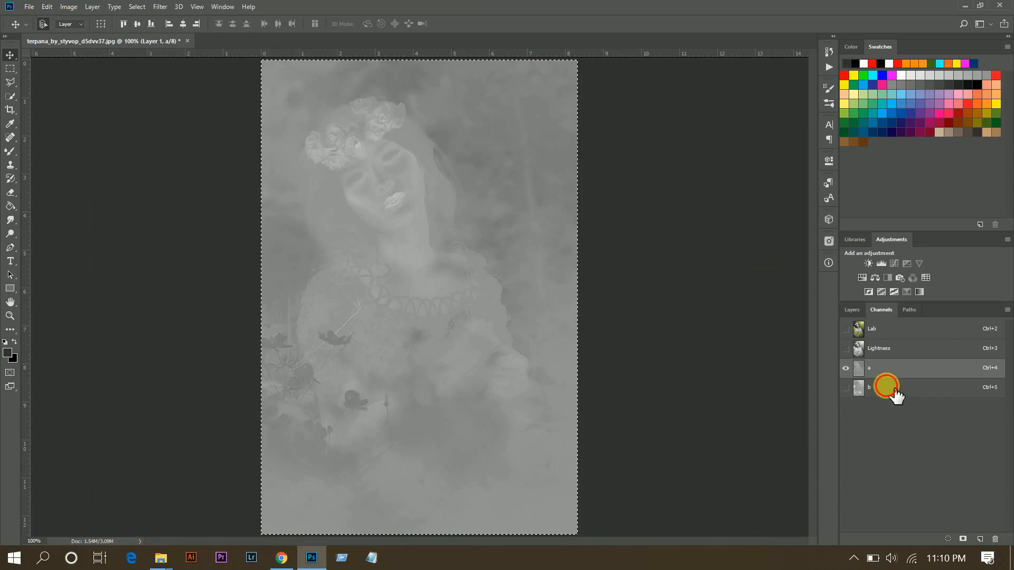
Step: Paste the copied a channel into the b channel
{"action": "left_click", "coordinate": [869, 387]}
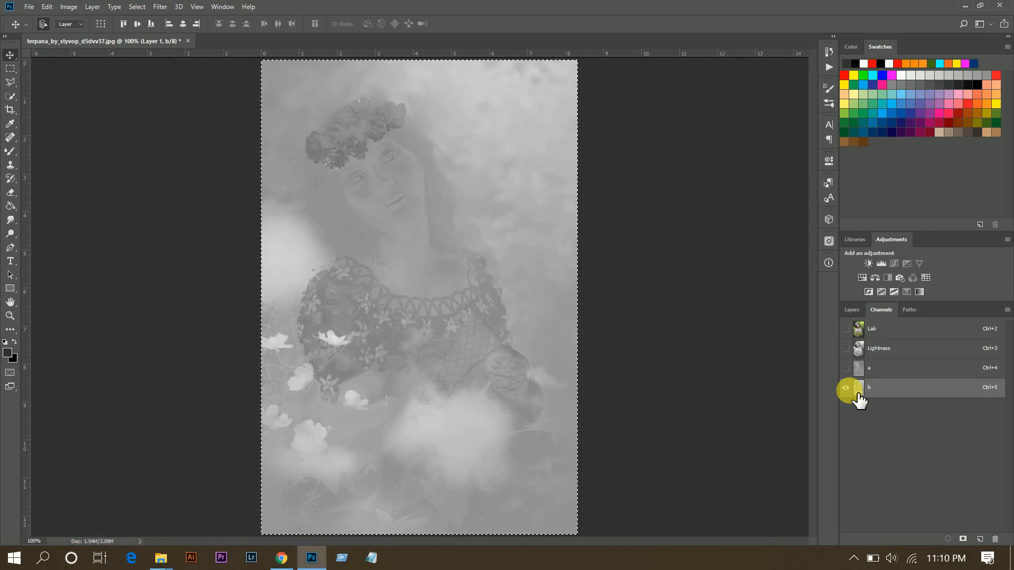
{"action": "left_click", "coordinate": [845, 387]}
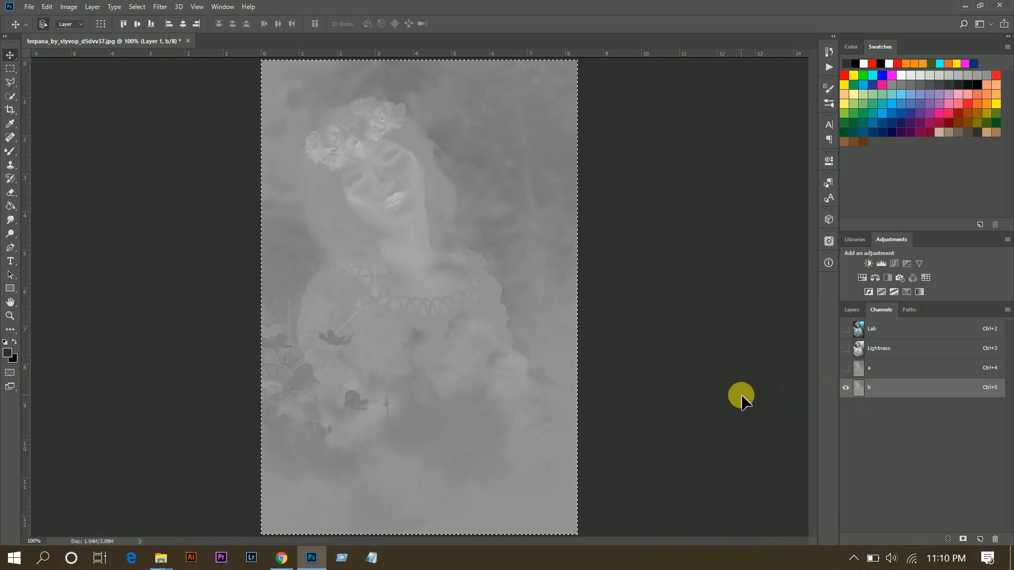
{"action": "mouse_move", "coordinate": [698, 381]}
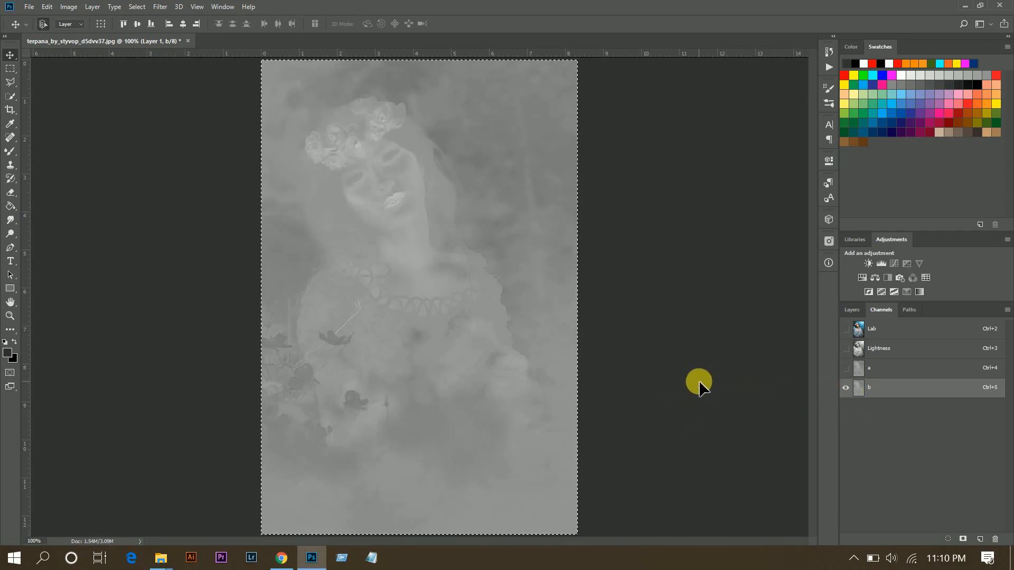
{"action": "left_click", "coordinate": [47, 6]}
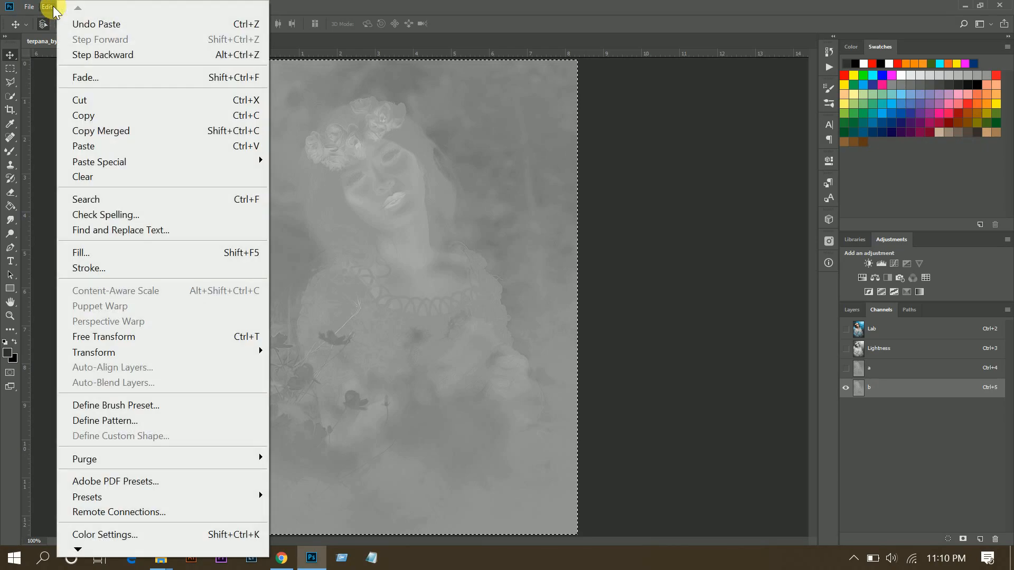
{"action": "mouse_move", "coordinate": [175, 146]}
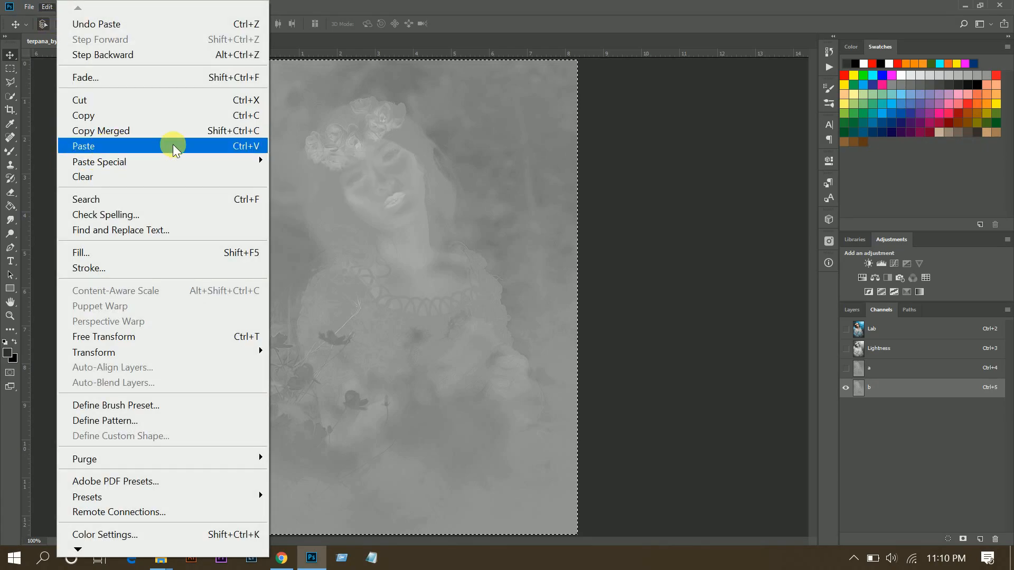
{"action": "mouse_move", "coordinate": [888, 327]}
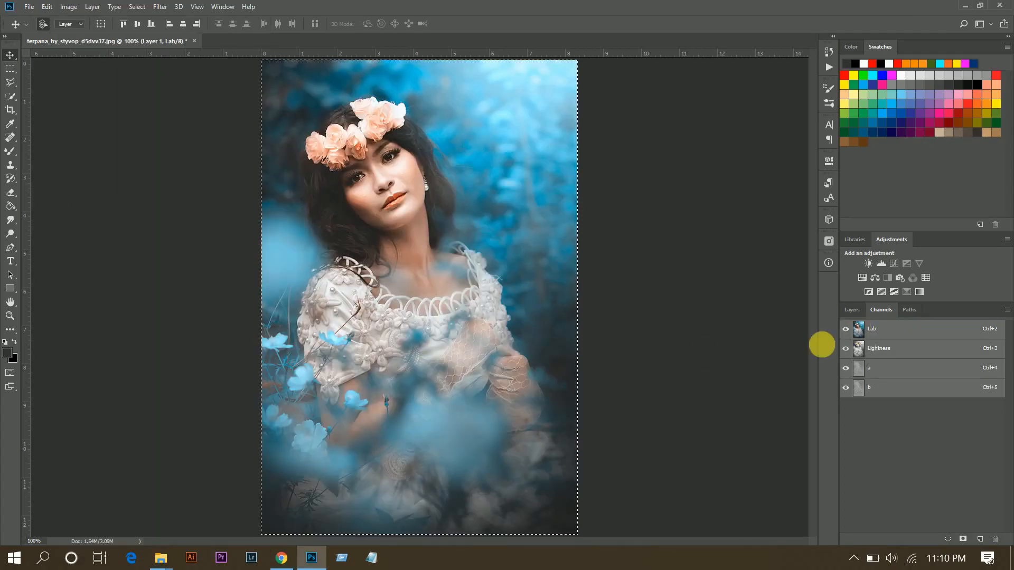
{"action": "mouse_move", "coordinate": [536, 333]}
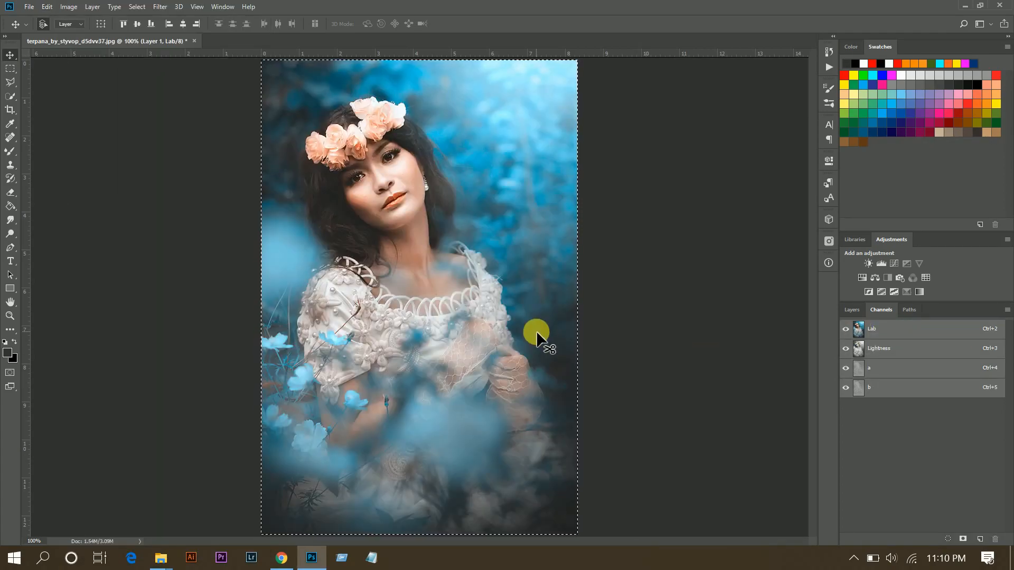
{"action": "mouse_move", "coordinate": [598, 323]}
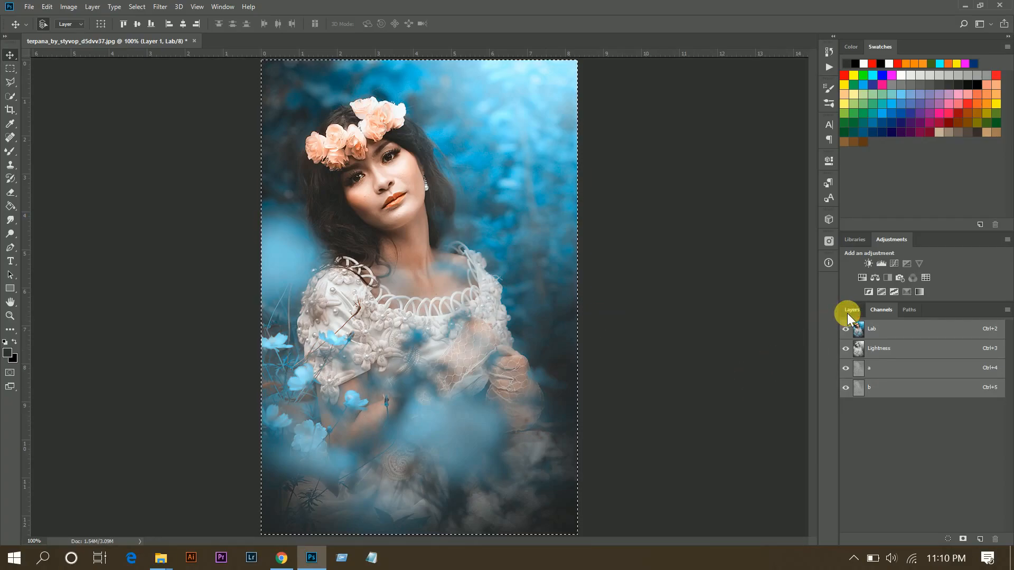
Step: Switch back to the Layers panel to view the teal-blue Layer 1
{"action": "left_click", "coordinate": [852, 309]}
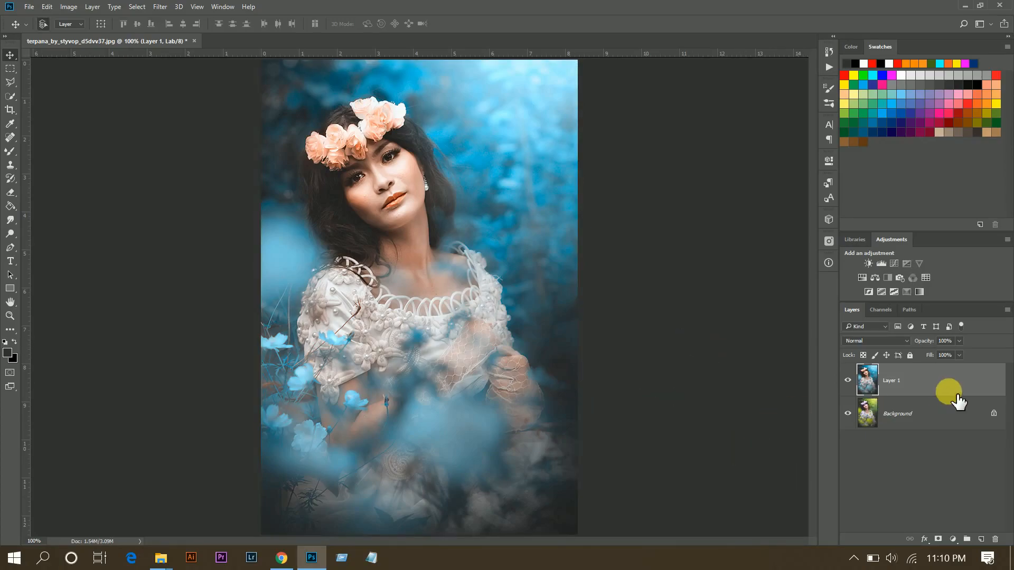
{"action": "mouse_move", "coordinate": [568, 271]}
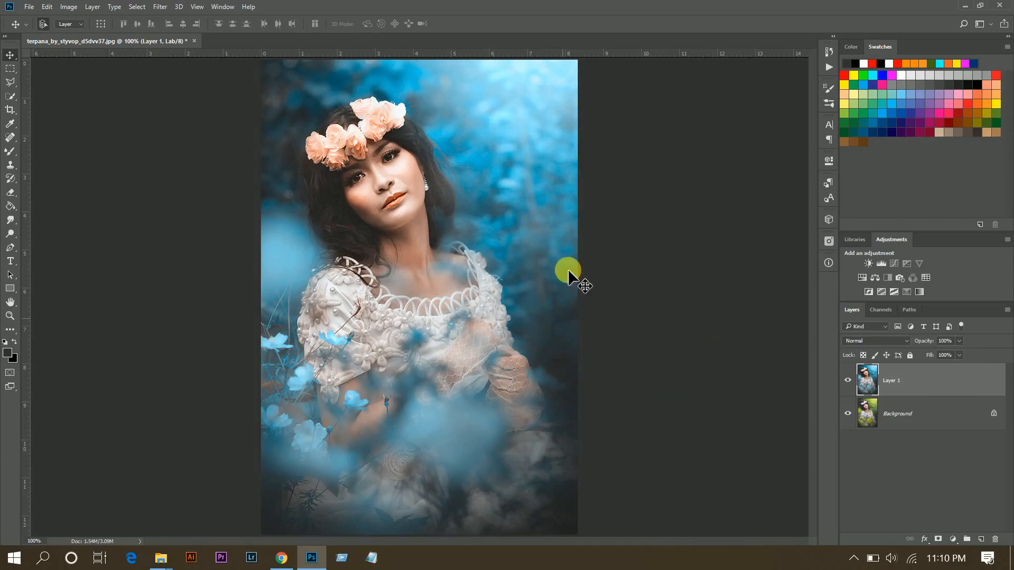
{"action": "mouse_move", "coordinate": [955, 547]}
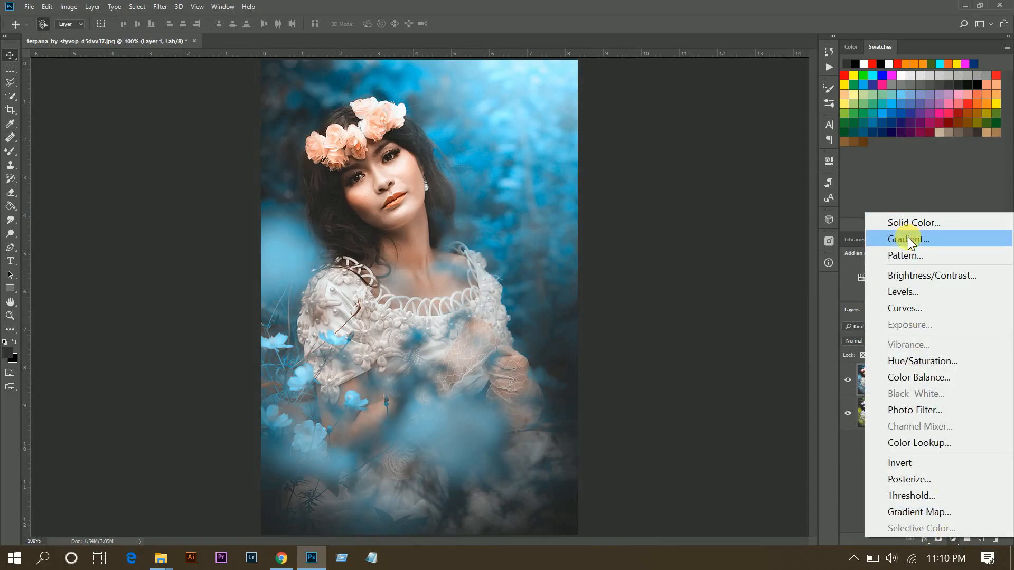
Step: Add a Gradient Fill layer using a reversed radial Neutral Density gradient
{"action": "left_click", "coordinate": [907, 239]}
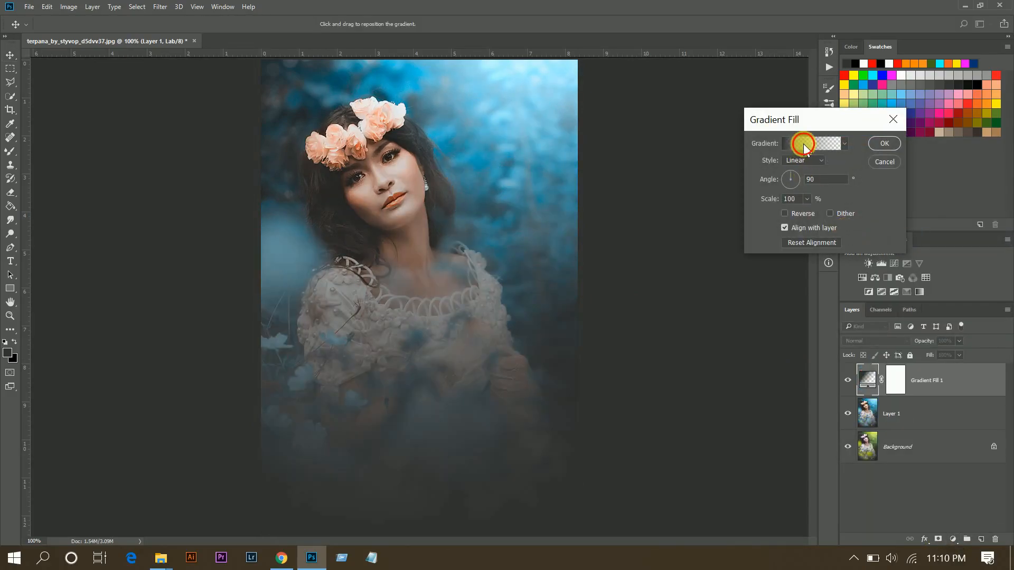
{"action": "left_click", "coordinate": [809, 143]}
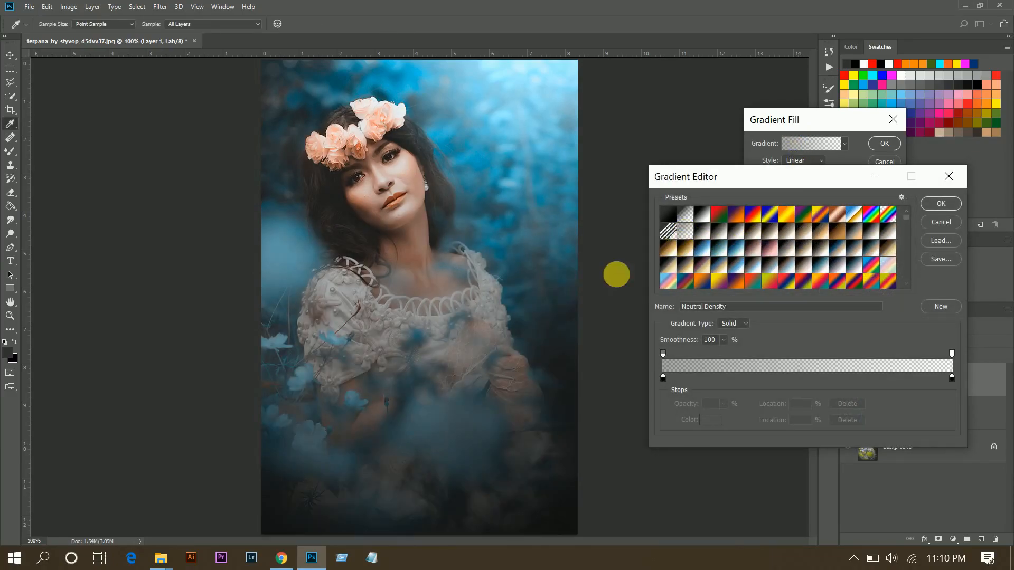
{"action": "left_click", "coordinate": [940, 202]}
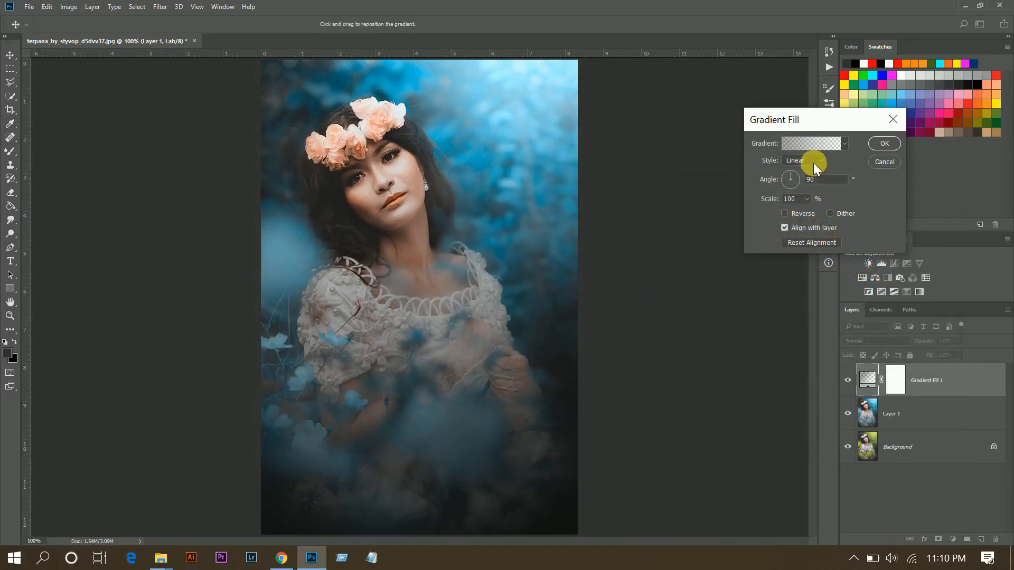
{"action": "left_click", "coordinate": [802, 161]}
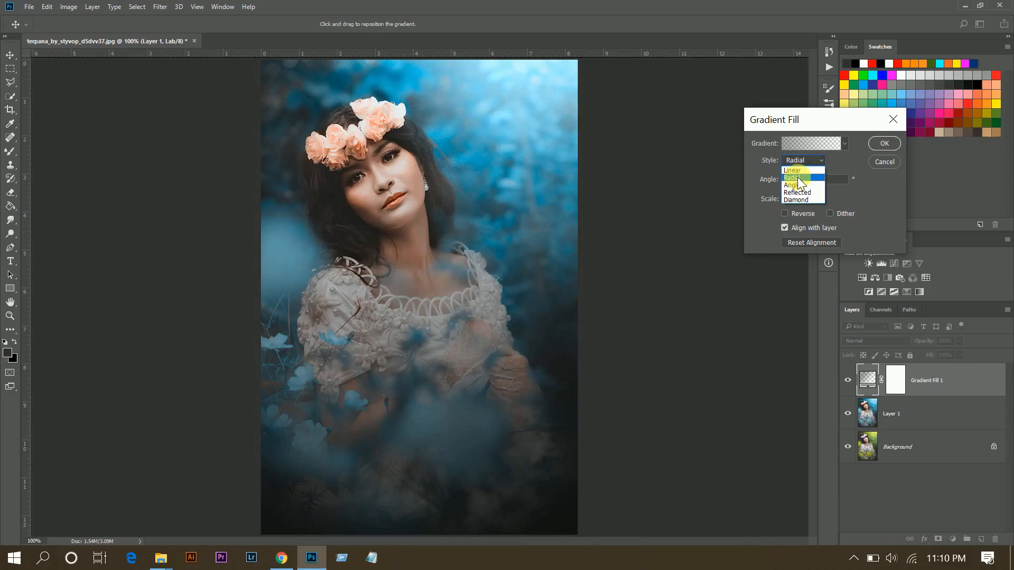
{"action": "left_click", "coordinate": [794, 178]}
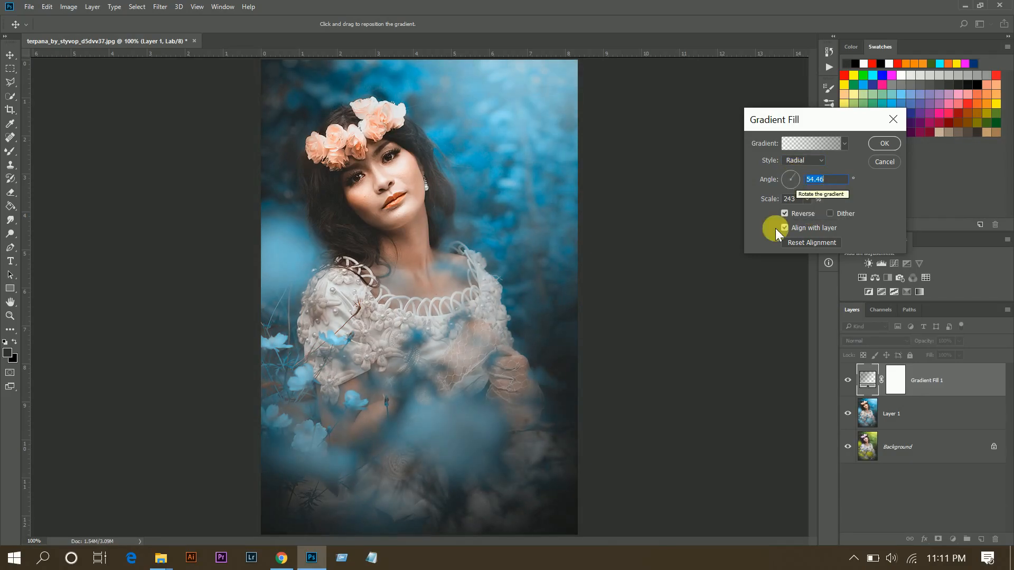
{"action": "left_click", "coordinate": [884, 143]}
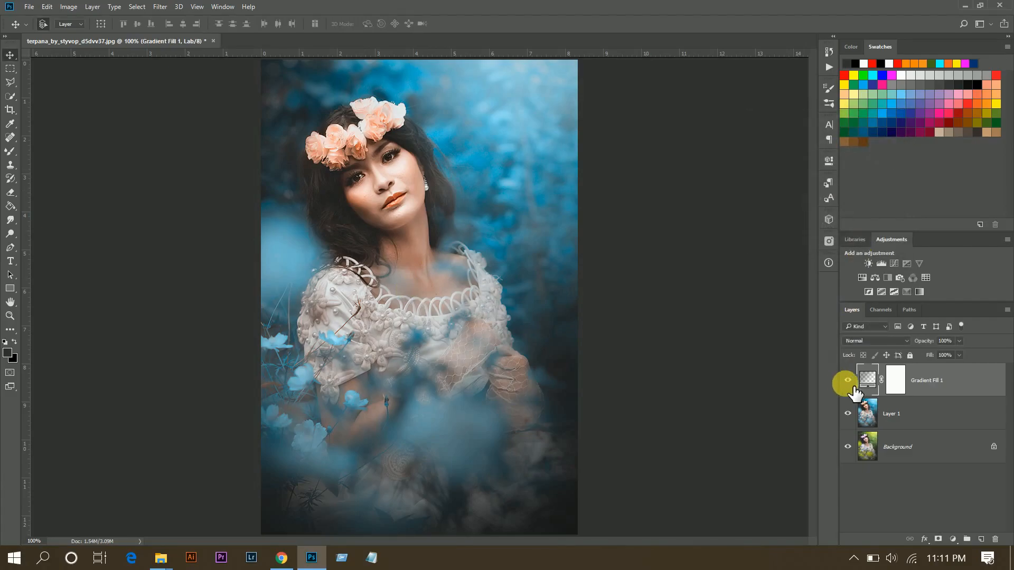
Step: Change the image mode to RGB Color, choosing Don't Flatten
{"action": "left_click", "coordinate": [847, 380]}
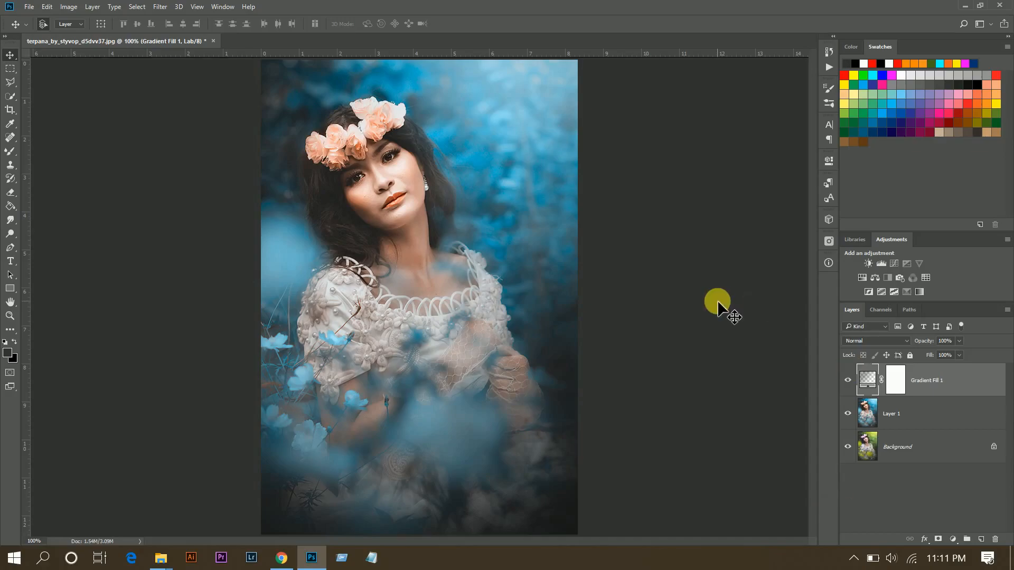
{"action": "left_click", "coordinate": [68, 7]}
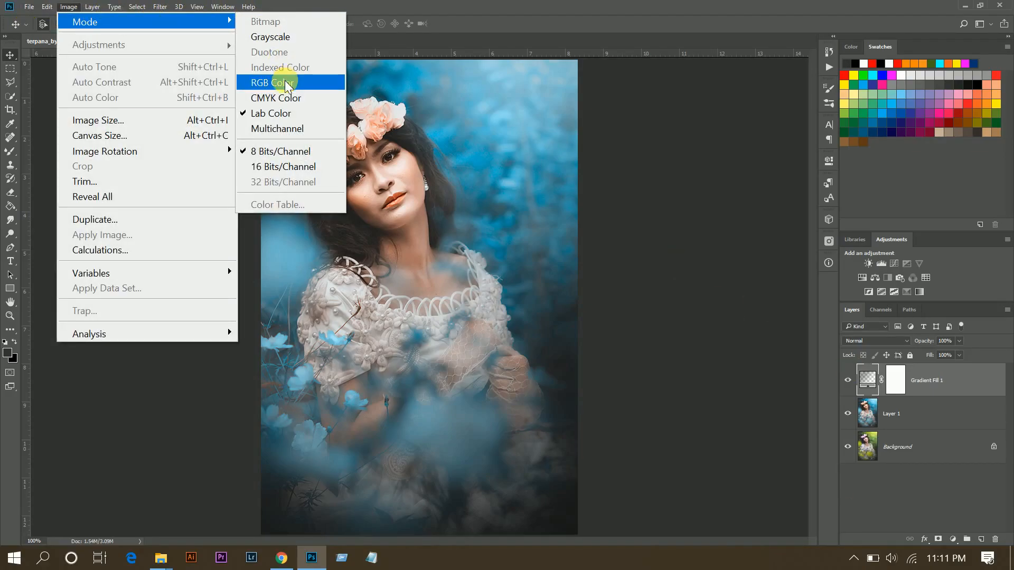
{"action": "mouse_move", "coordinate": [283, 91]}
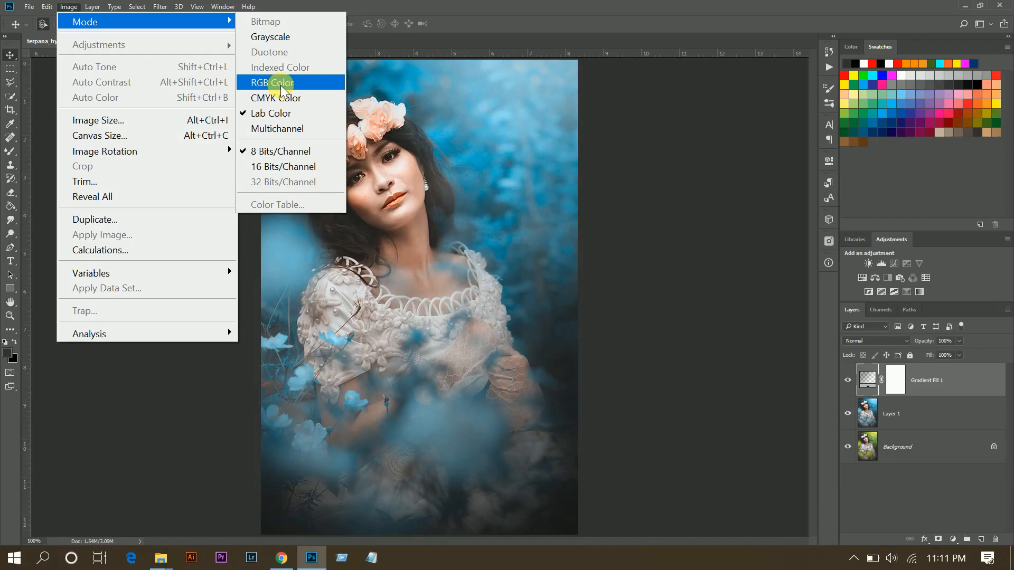
{"action": "left_click", "coordinate": [275, 83]}
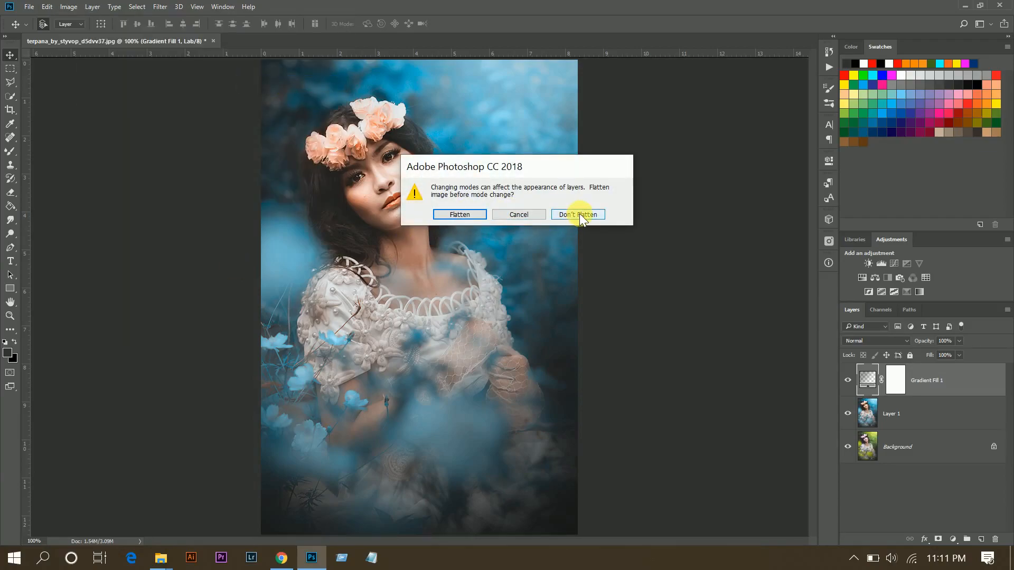
{"action": "left_click", "coordinate": [576, 213]}
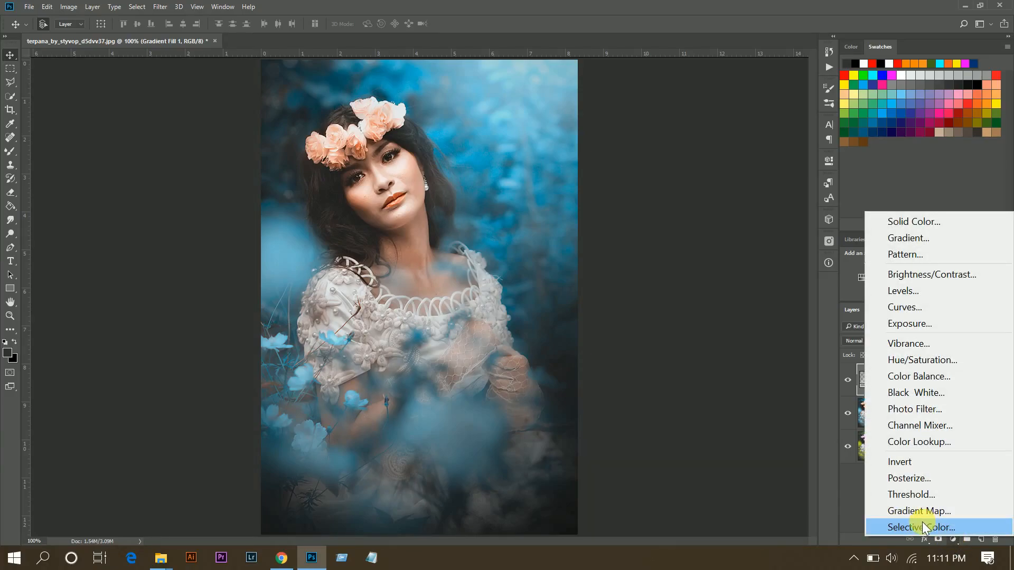
Step: Add a Selective Color layer and set Reds Cyan to -100
{"action": "left_click", "coordinate": [920, 527]}
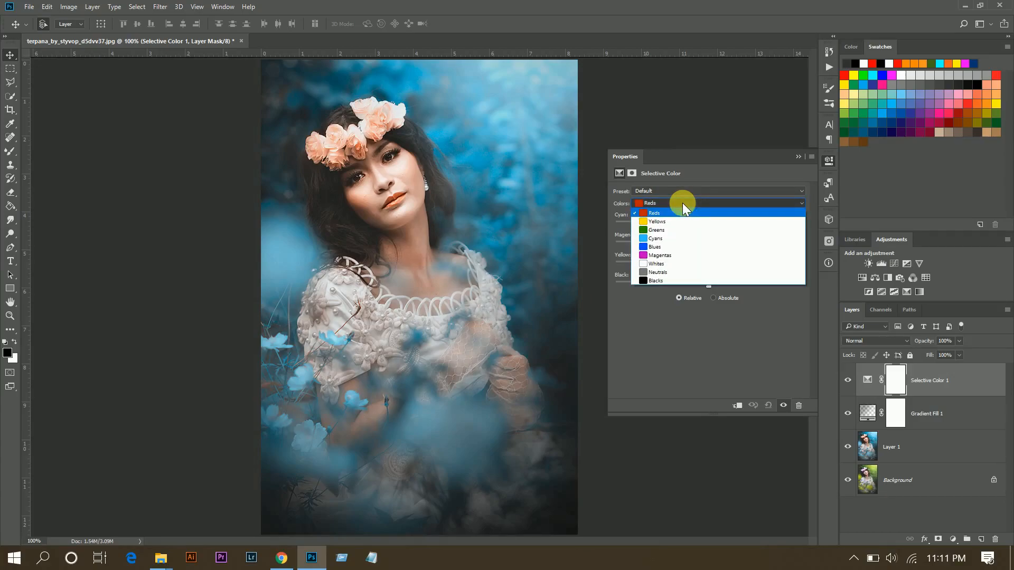
{"action": "left_click", "coordinate": [654, 213]}
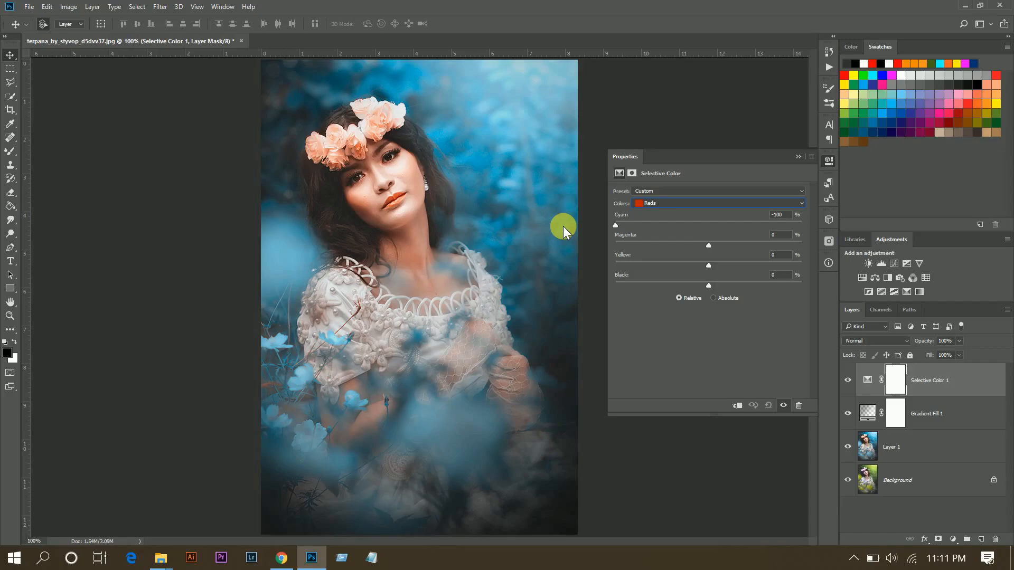
{"action": "mouse_move", "coordinate": [709, 264]}
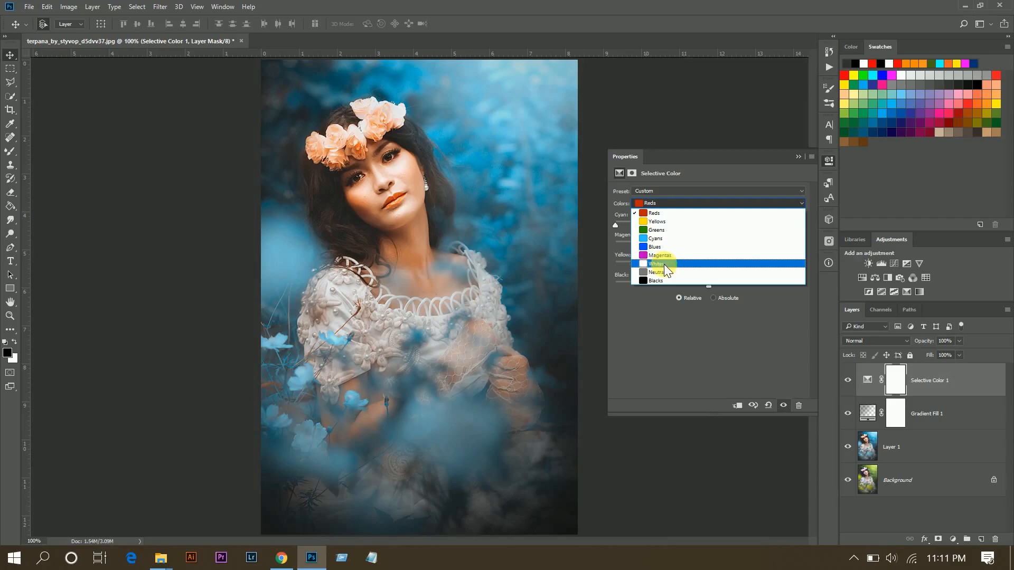
Step: Adjust the Selective Color Blacks range to Cyan 5, Magenta 5, slightly lower Yellow
{"action": "left_click", "coordinate": [654, 280]}
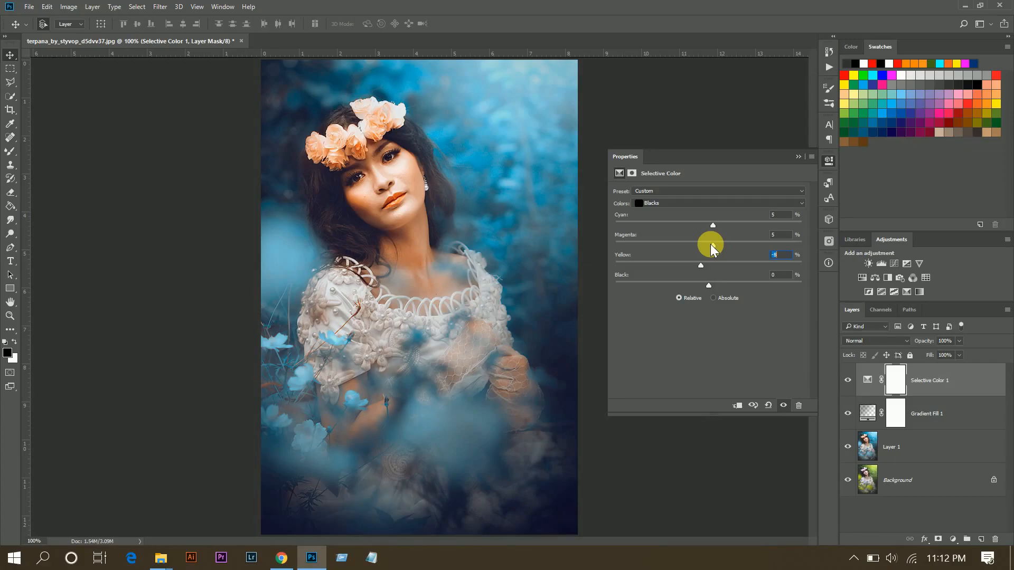
{"action": "mouse_move", "coordinate": [701, 211]}
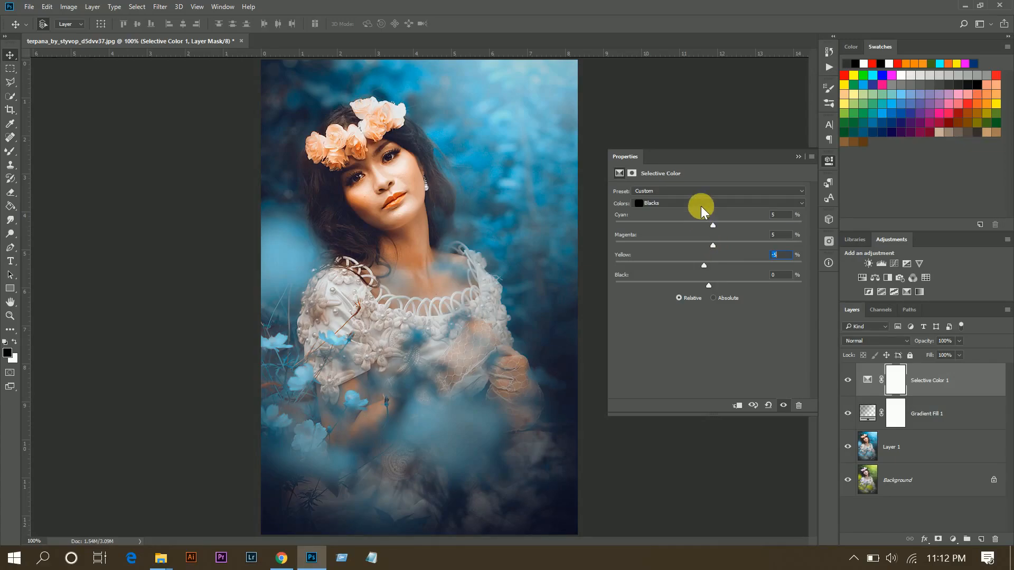
Step: Switch the Selective Color range to Yellows
{"action": "left_click", "coordinate": [717, 203]}
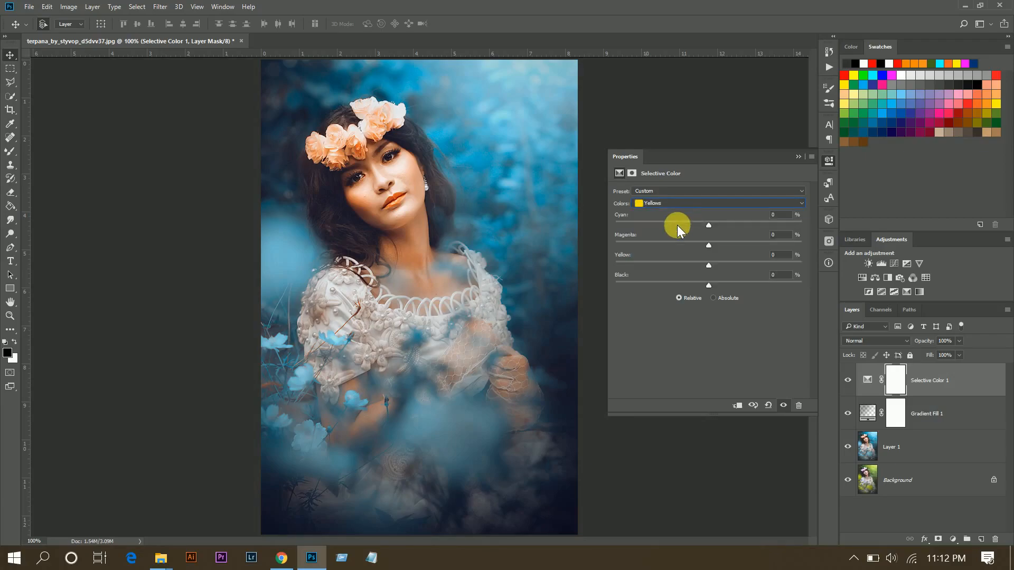
{"action": "mouse_move", "coordinate": [729, 223]}
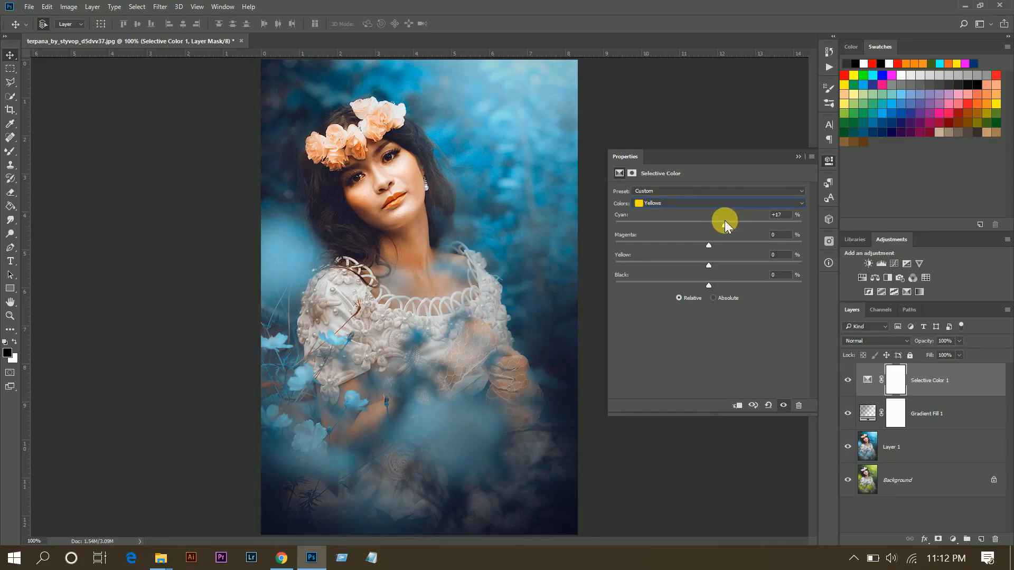
{"action": "mouse_move", "coordinate": [703, 332]}
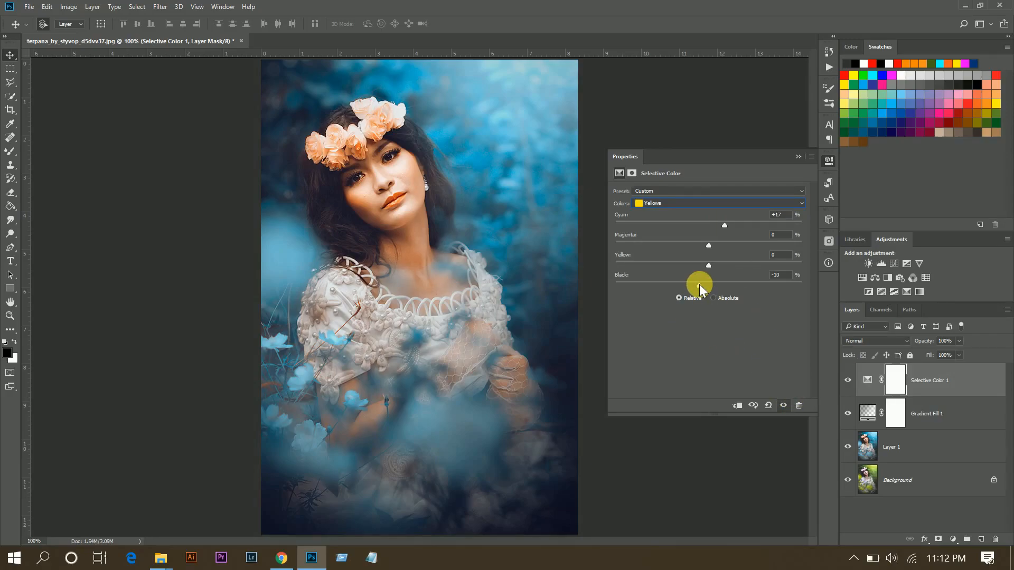
{"action": "mouse_move", "coordinate": [796, 152]}
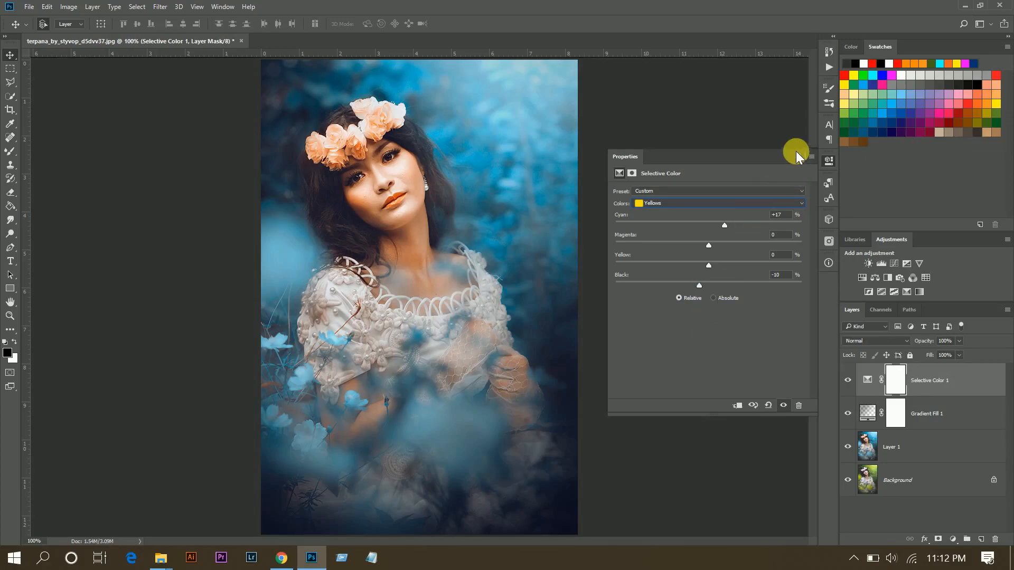
{"action": "mouse_move", "coordinate": [800, 161]}
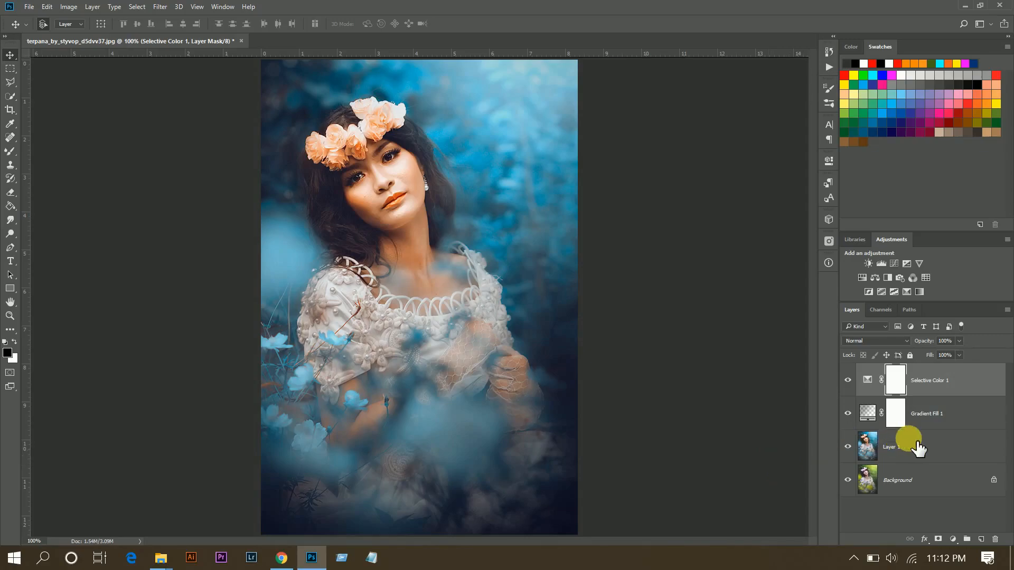
Step: Group Layer 1 through Selective Color 1 and toggle the group's visibility to compare
{"action": "left_click", "coordinate": [928, 380]}
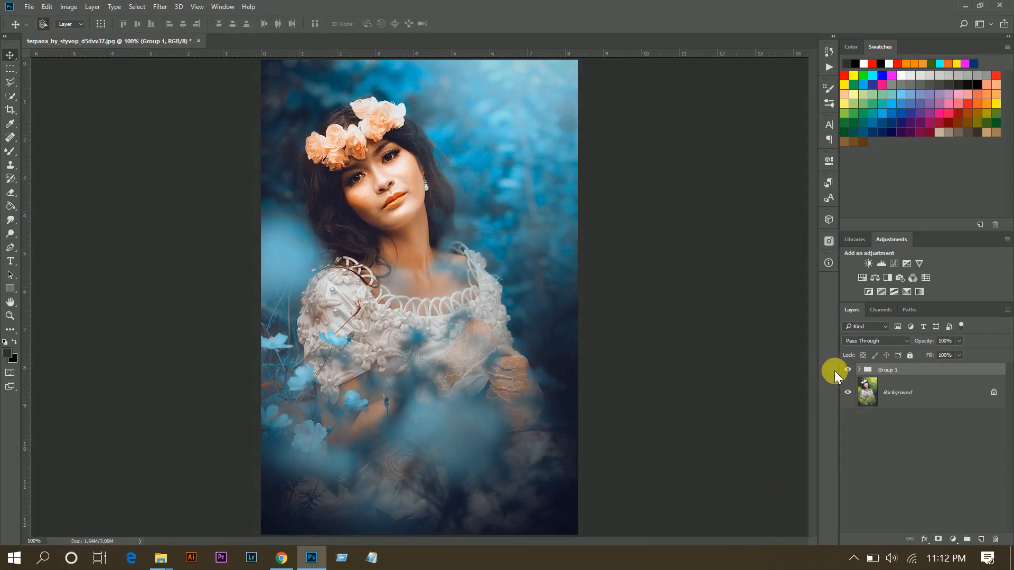
{"action": "left_click", "coordinate": [847, 369]}
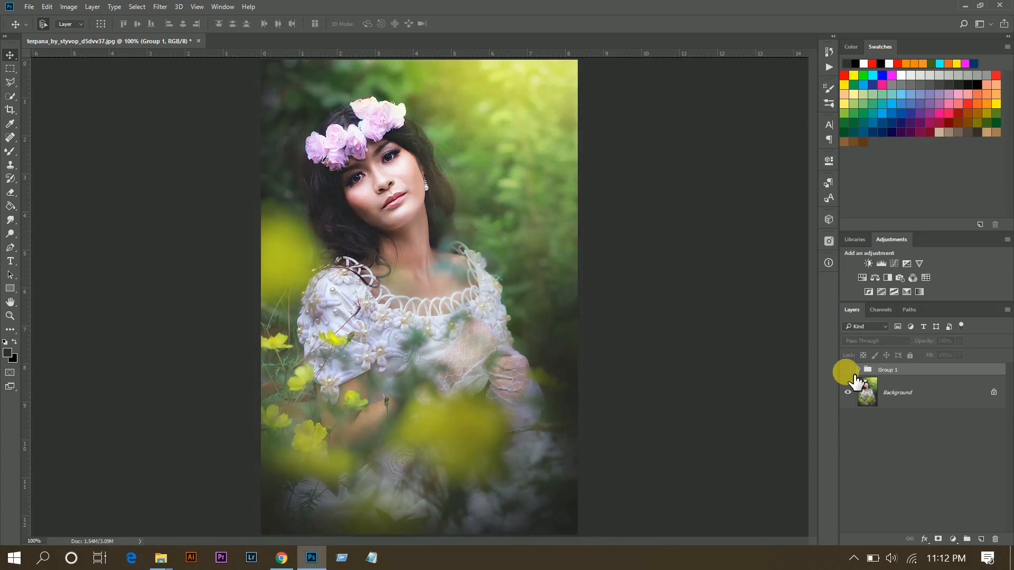
{"action": "left_click", "coordinate": [847, 369]}
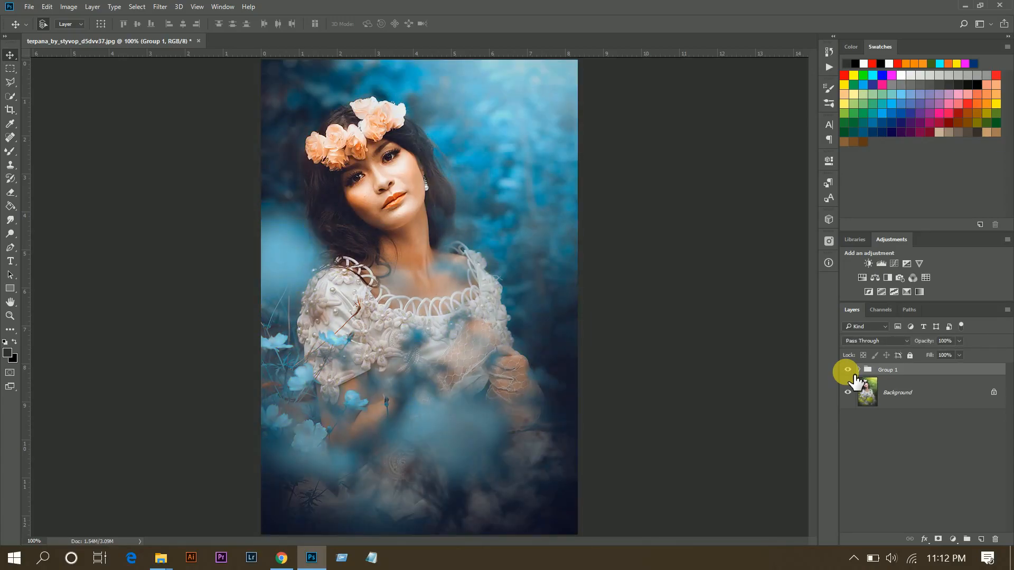
{"action": "left_click", "coordinate": [847, 369]}
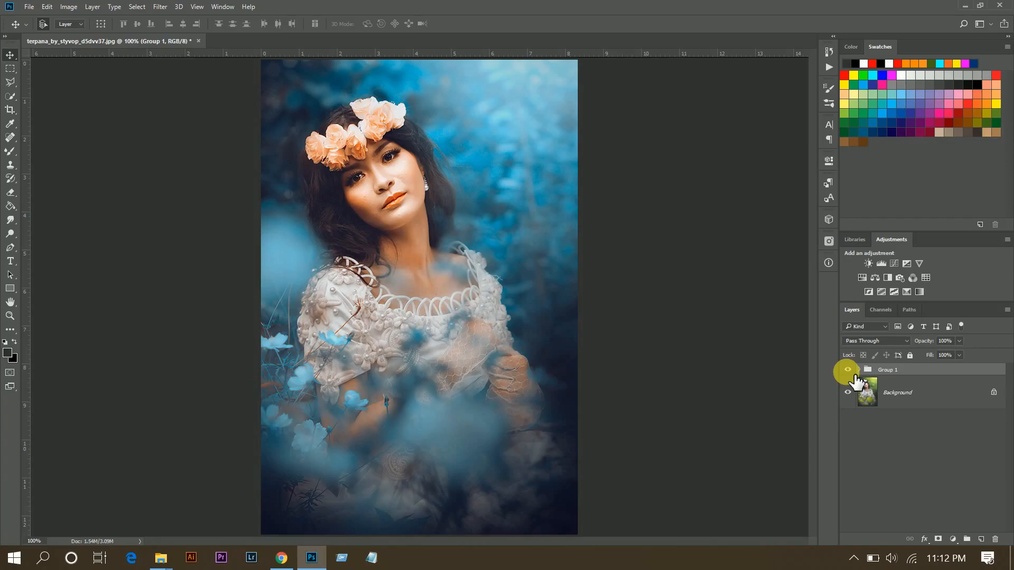